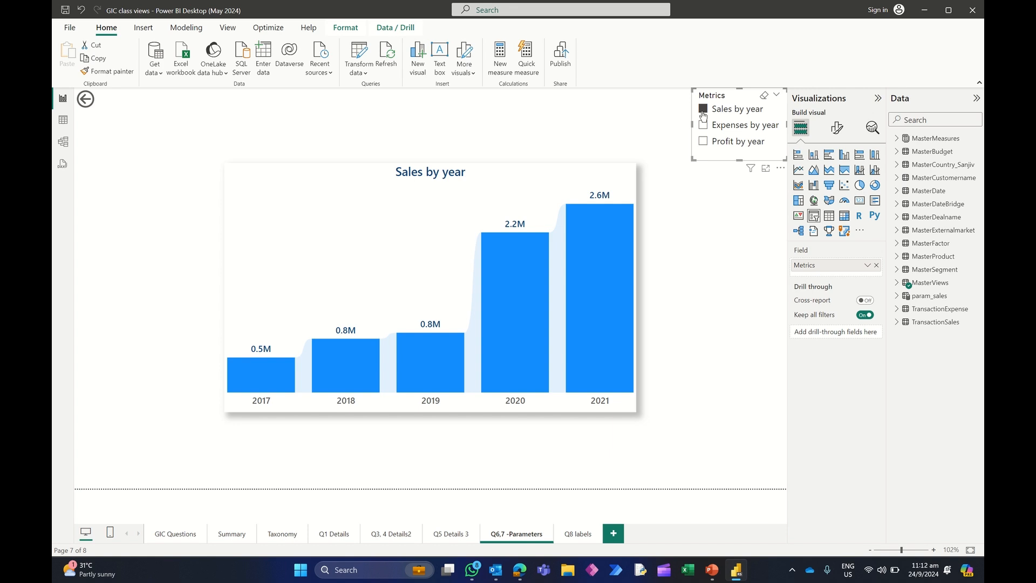
Show the Transform data dropdown options on the Home ribbon
{"action": "left_click", "coordinate": [358, 56]}
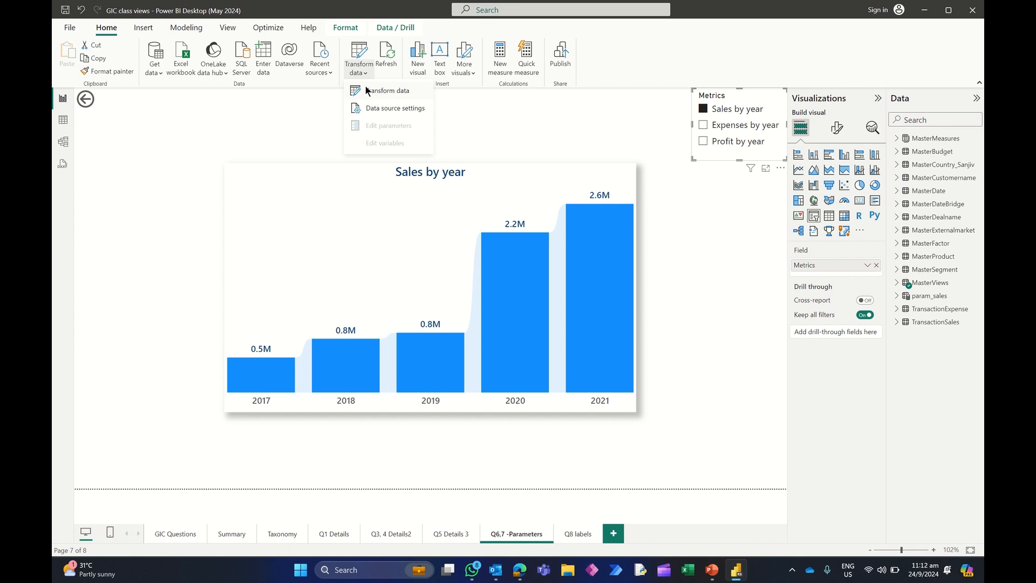
Open Power Query and the MasterViews Source step's Create Table dialog
{"action": "left_click", "coordinate": [386, 91]}
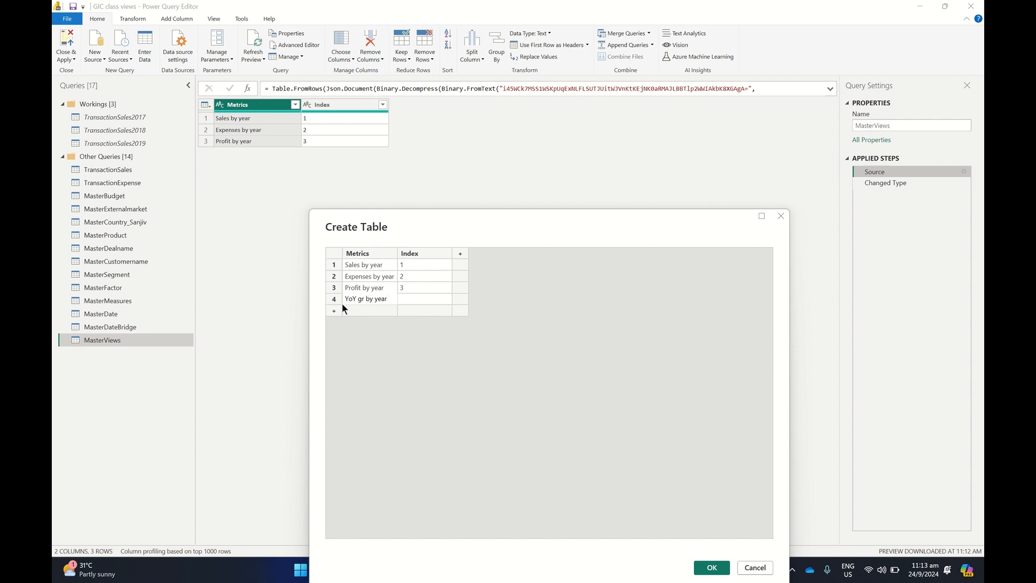
{"action": "left_click", "coordinate": [754, 567]}
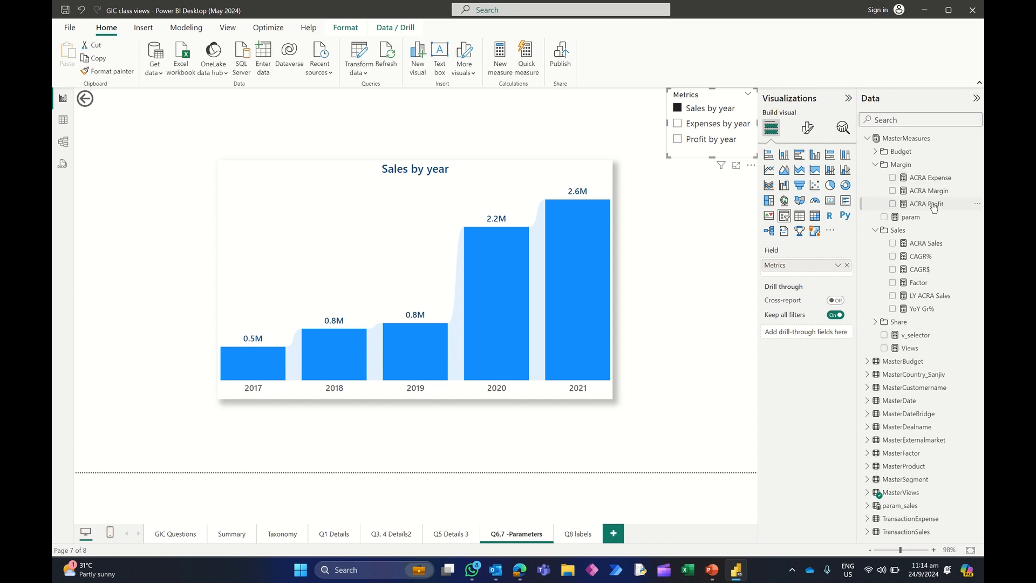
Select v_selector under MasterMeasures in the Data pane
{"action": "left_click", "coordinate": [915, 335]}
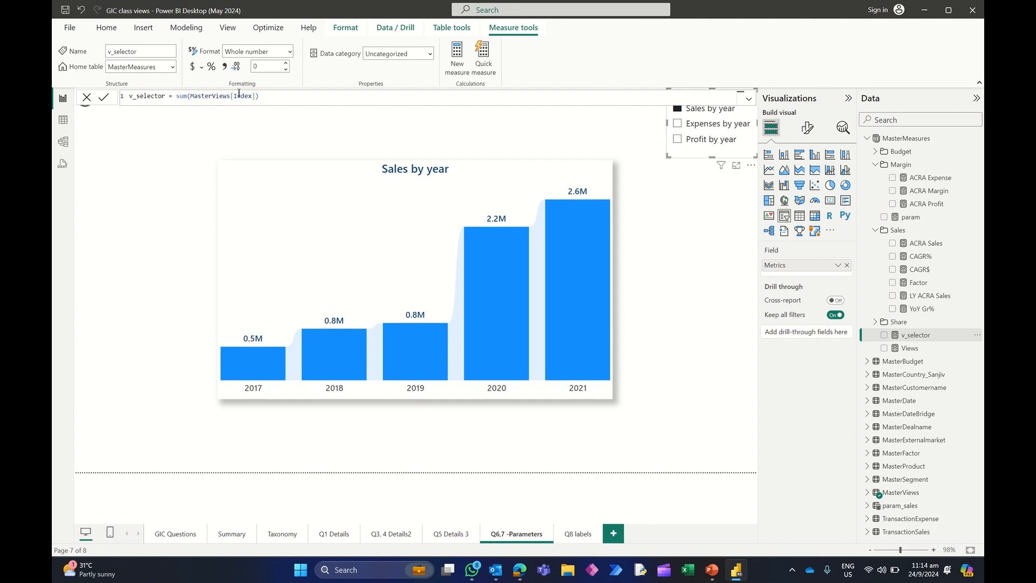
Select the Views measure to show its SWITCH formula
{"action": "left_click", "coordinate": [910, 348]}
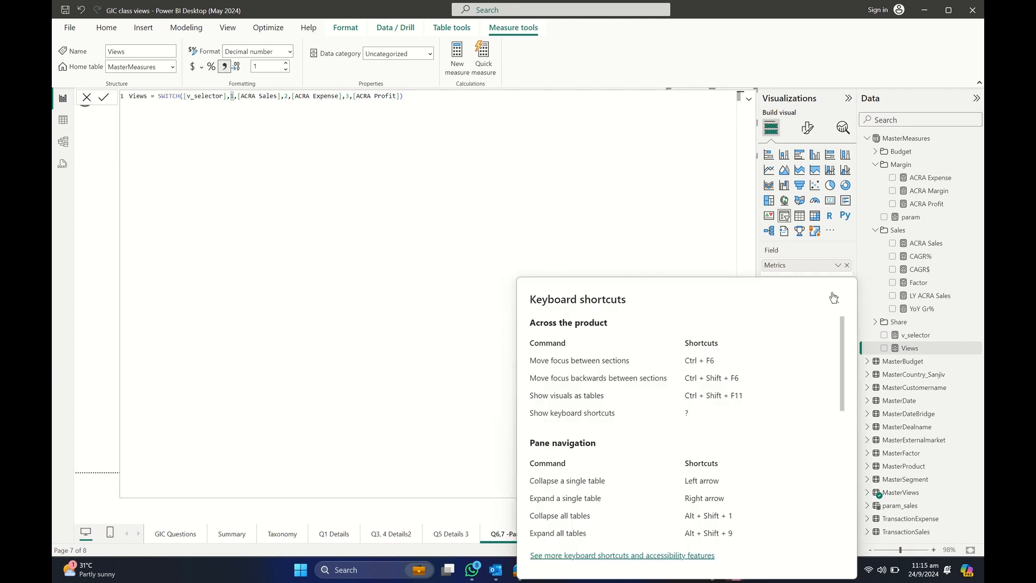
Close the shortcuts panel and commit the multi-line Views SWITCH formula
{"action": "left_click", "coordinate": [834, 297]}
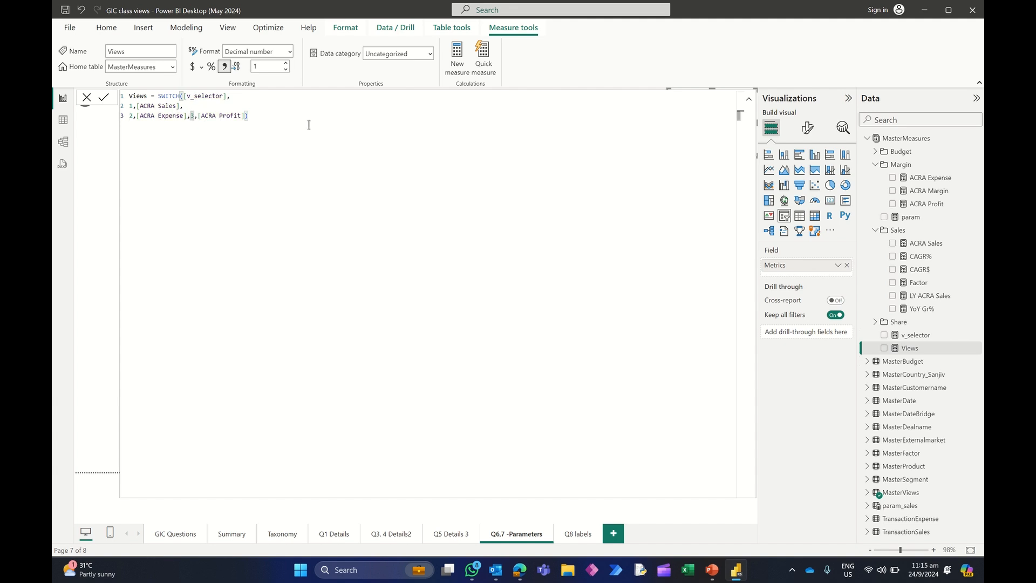
{"action": "left_click", "coordinate": [103, 97]}
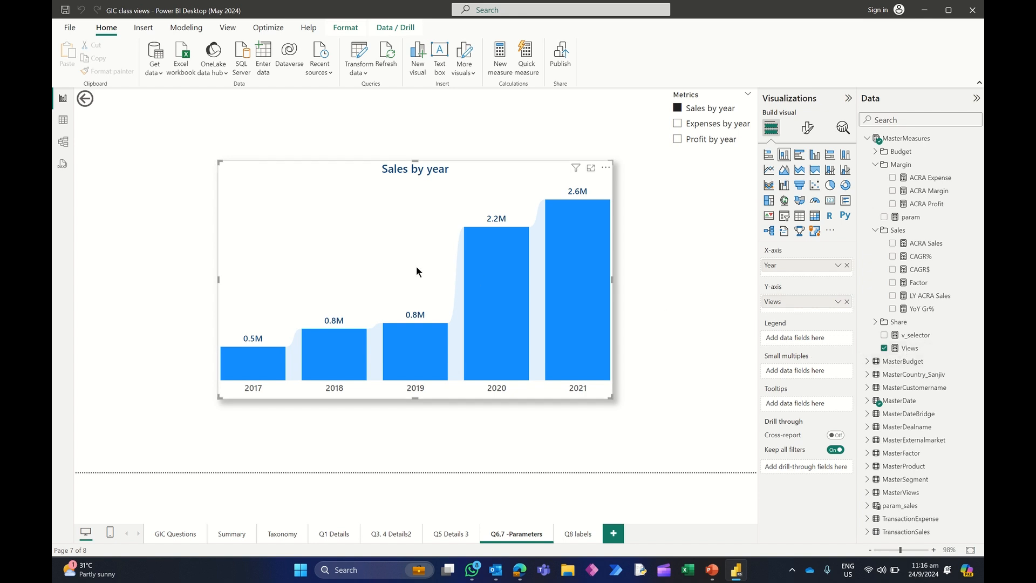